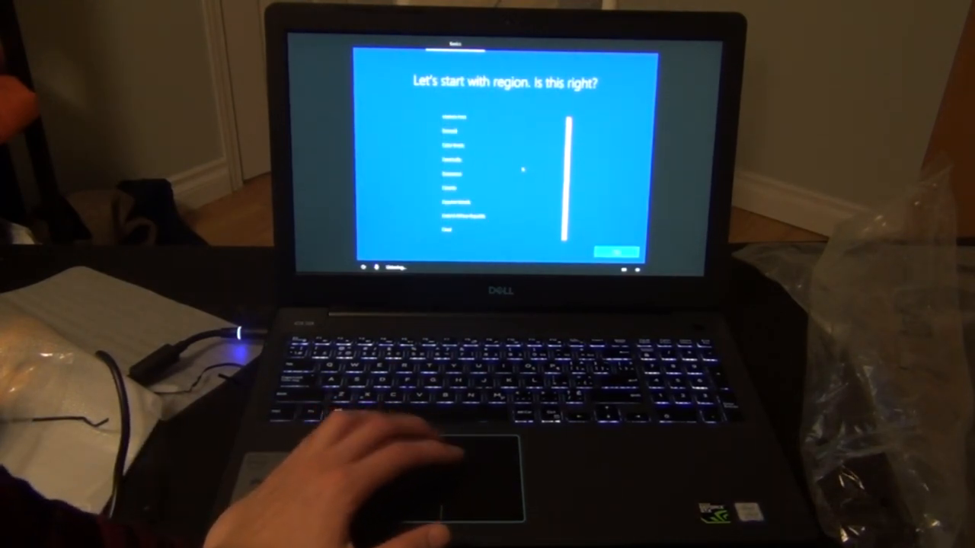
- Confirm the suggested region and keyboard layout with Yes on both setup screens
left_click(617, 253)
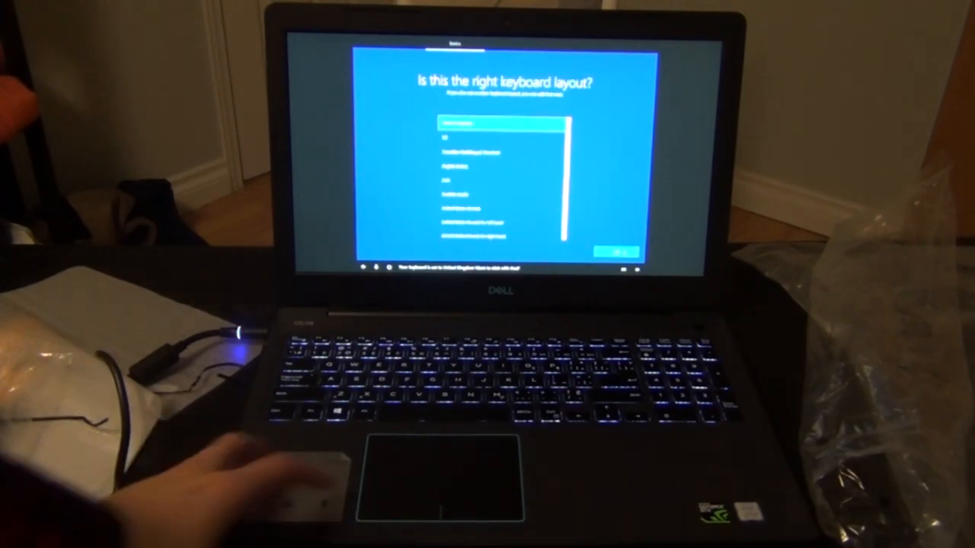
left_click(614, 253)
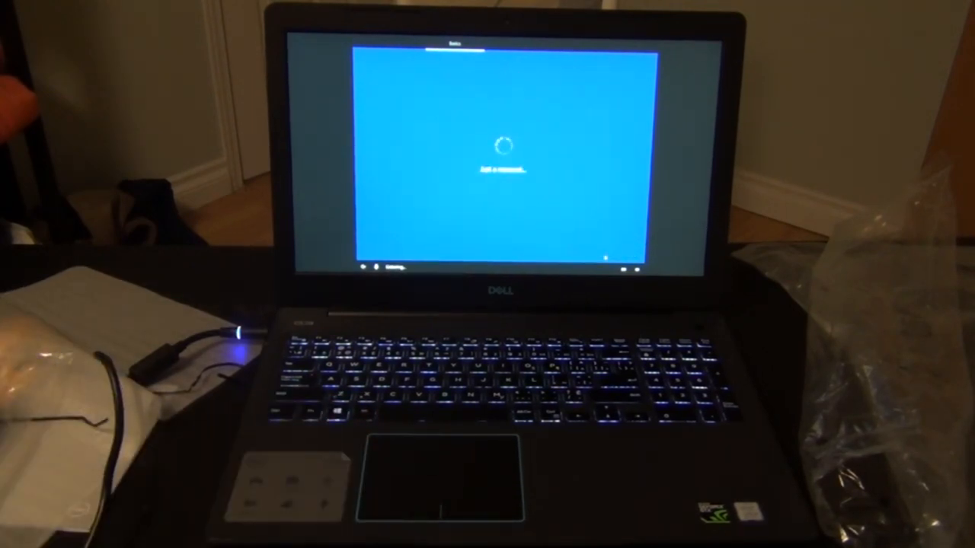